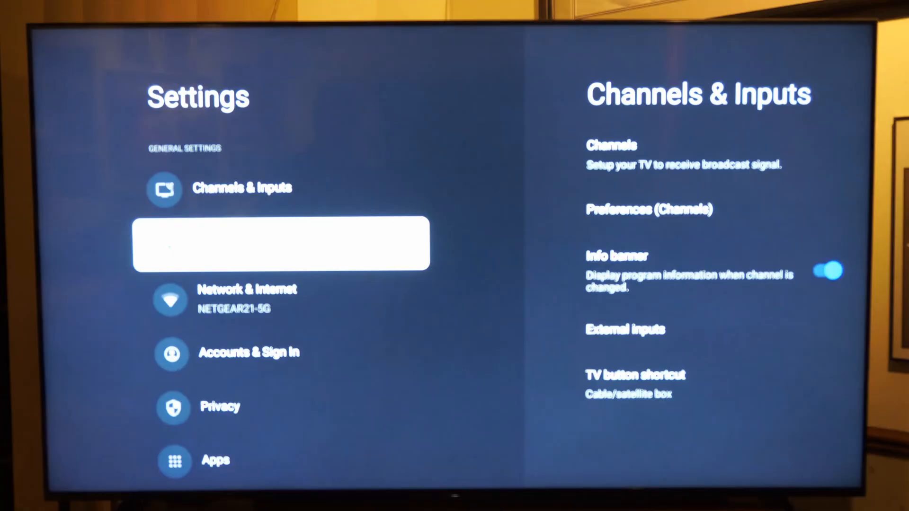
- Turn off Picture reset mode, then raise the DemoSupport storage-permission prompt and highlight Deny
scroll("down", 3)
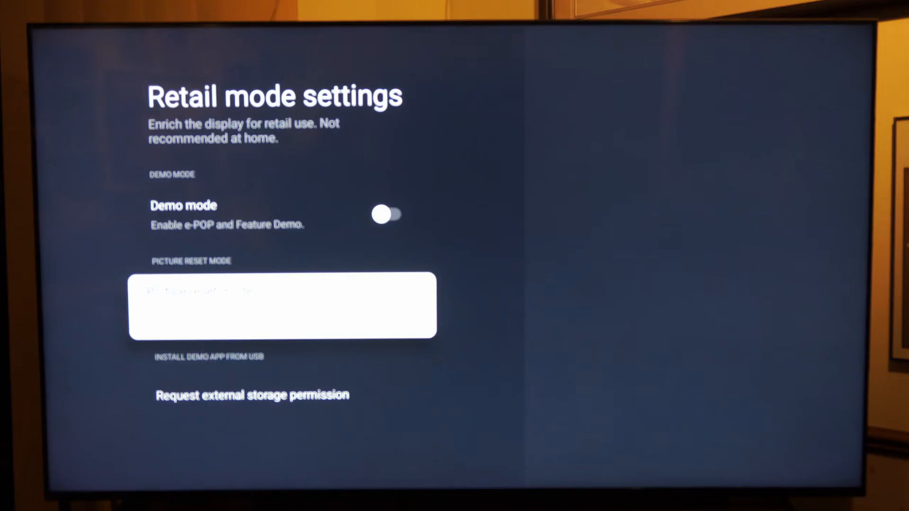
key("Up")
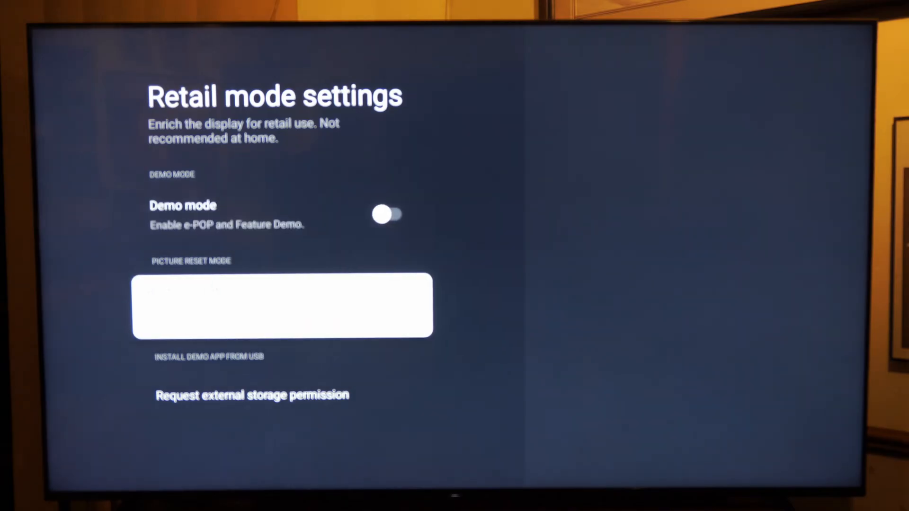
left_click(251, 394)
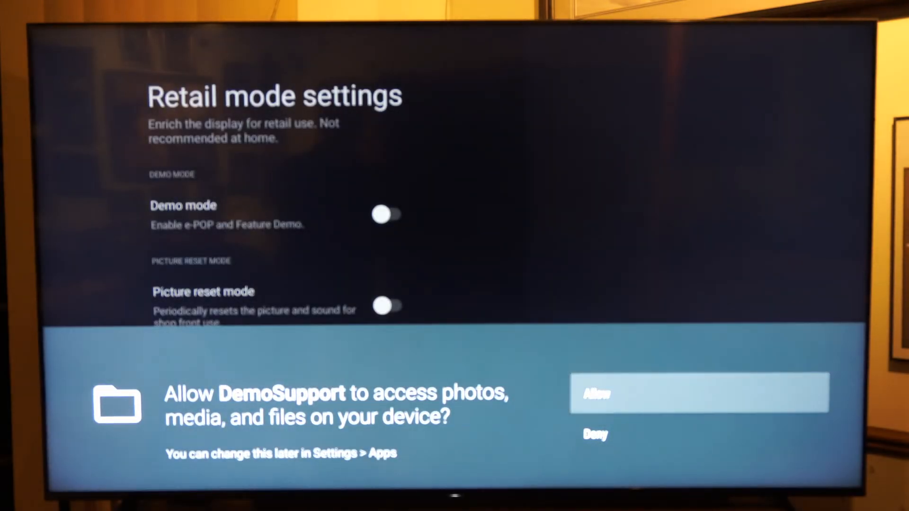
key("Down")
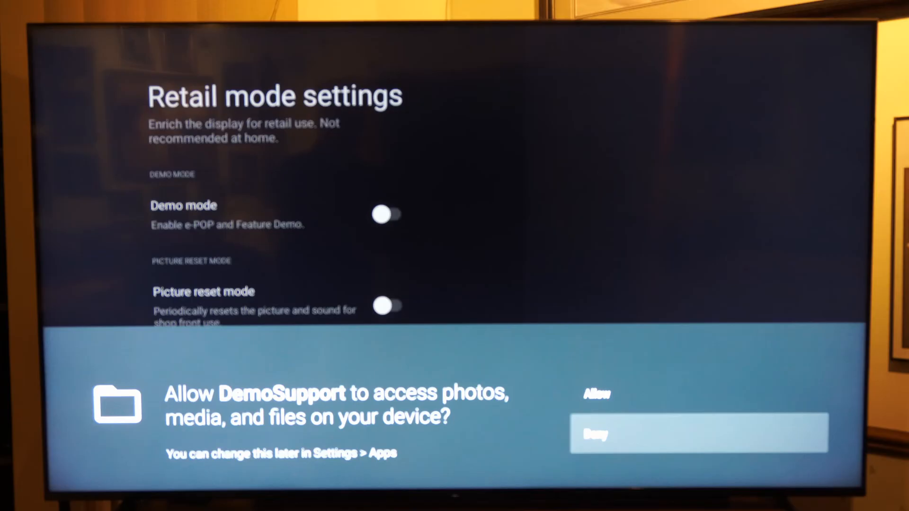